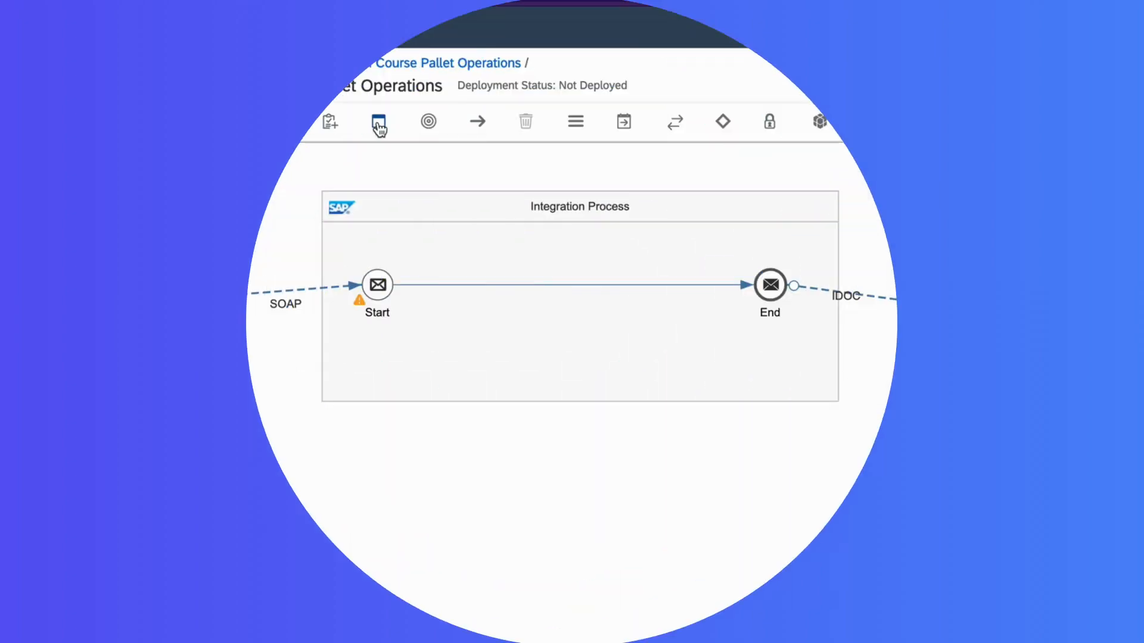
Step: Show the Process palette menu listing the process shapes available for the flow
{"action": "left_click", "coordinate": [379, 121]}
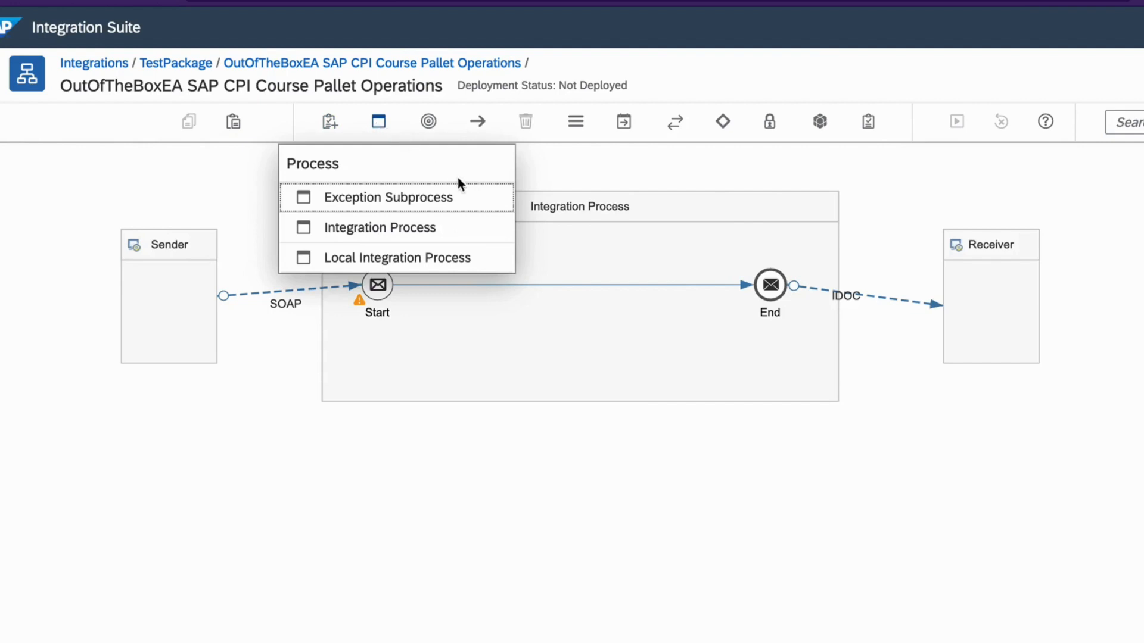
{"action": "mouse_move", "coordinate": [388, 196]}
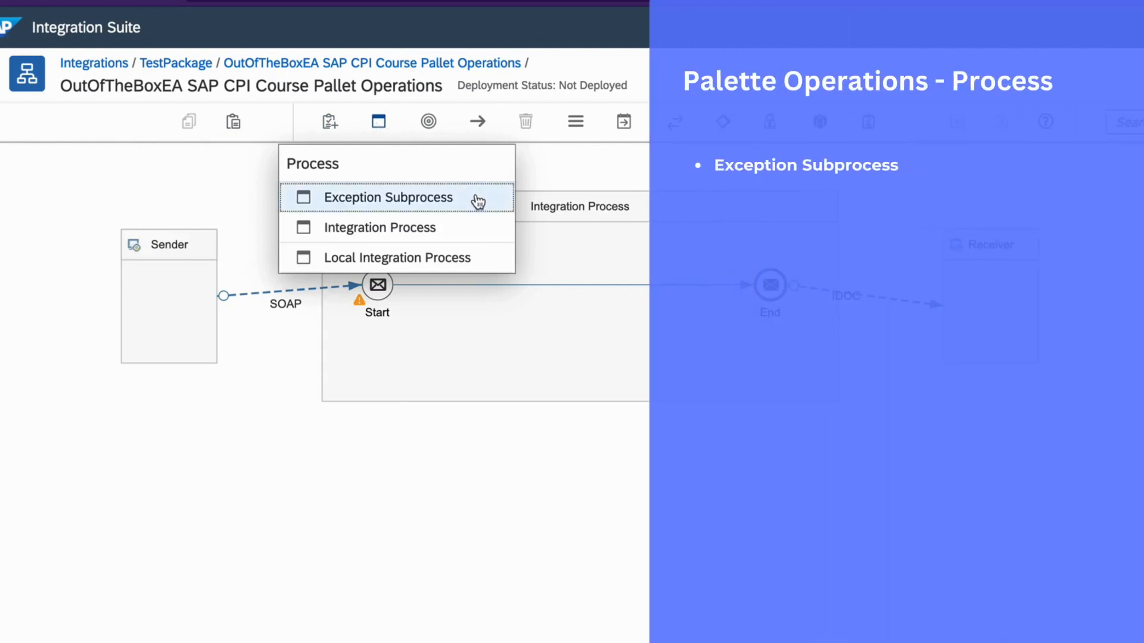
{"action": "mouse_move", "coordinate": [388, 197]}
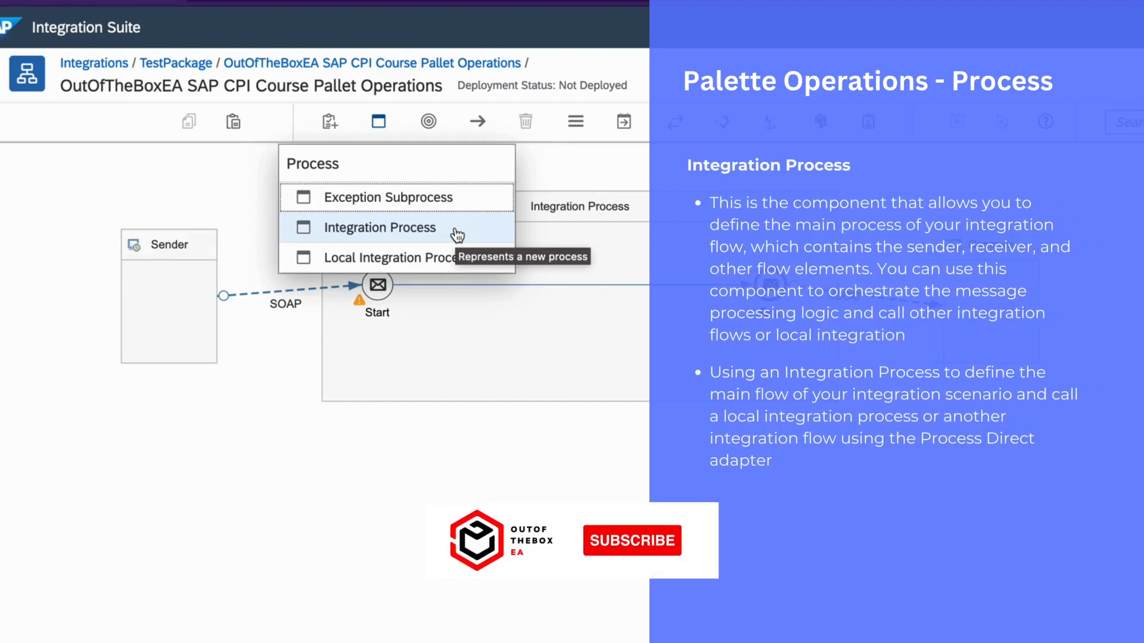
{"action": "mouse_move", "coordinate": [464, 240]}
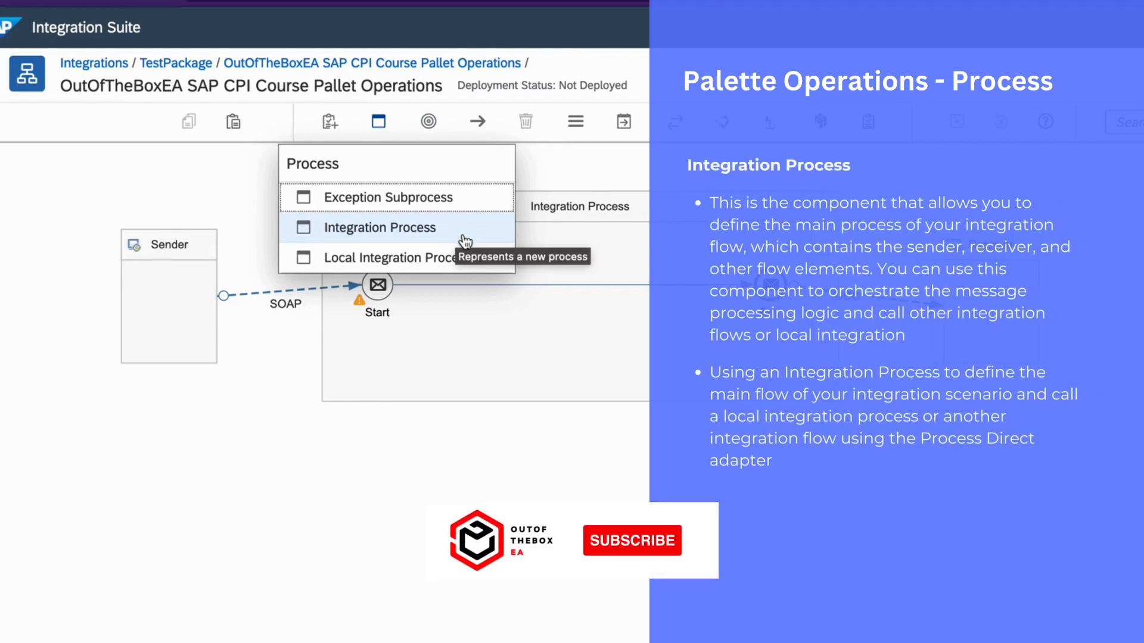
{"action": "mouse_move", "coordinate": [399, 257]}
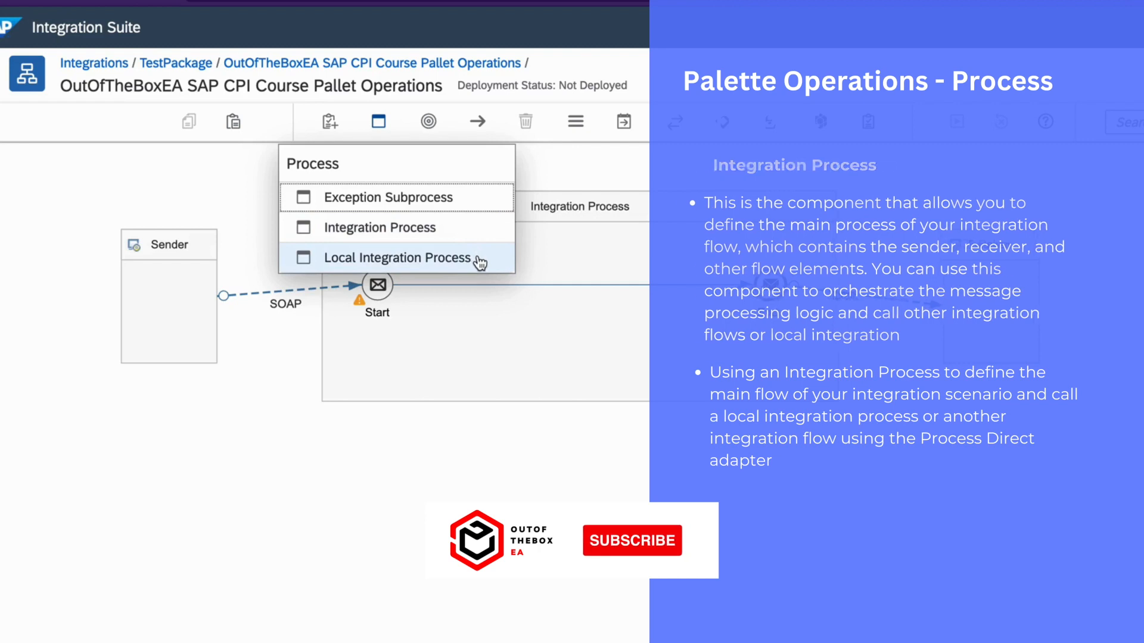
{"action": "mouse_move", "coordinate": [398, 257]}
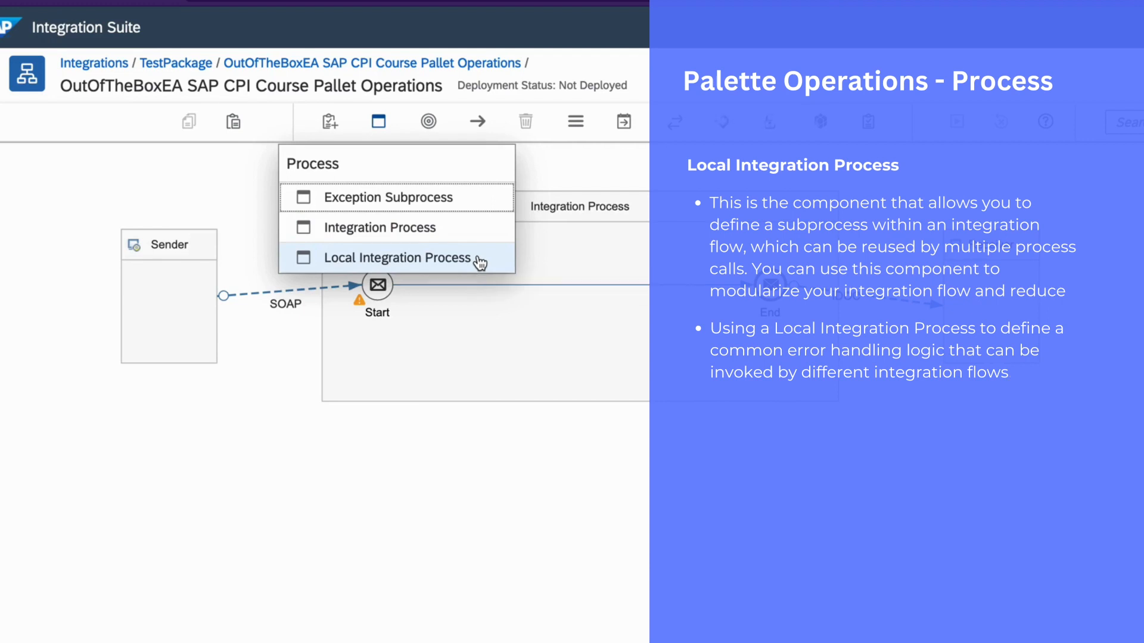
{"action": "mouse_move", "coordinate": [398, 257]}
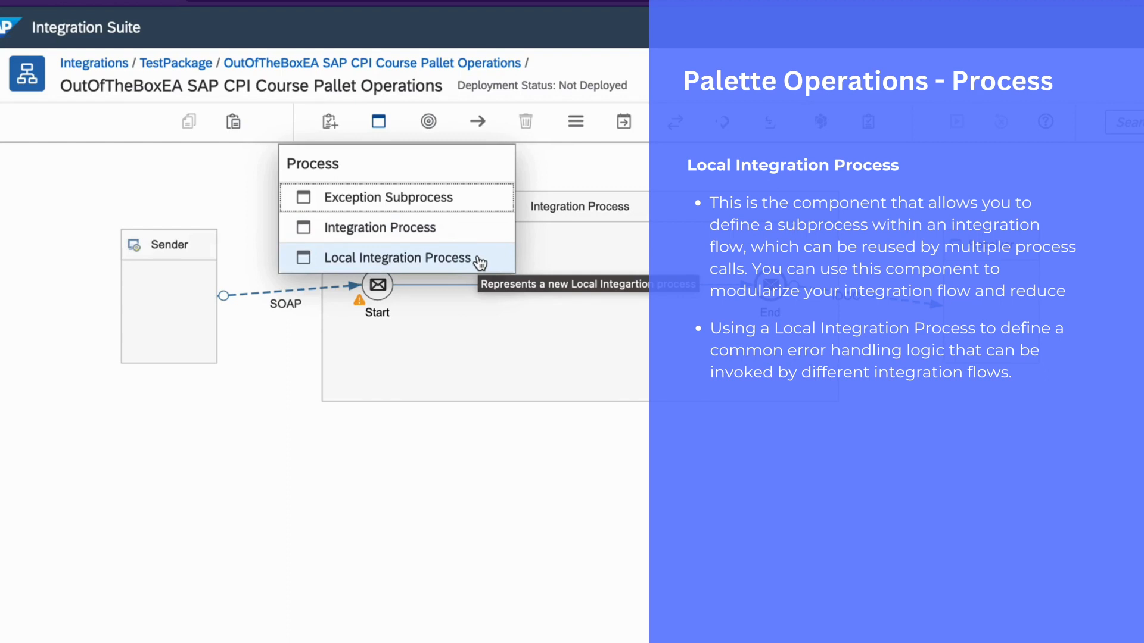
Step: Show the Event palette menu listing start, end, error and other event shapes
{"action": "left_click", "coordinate": [427, 121]}
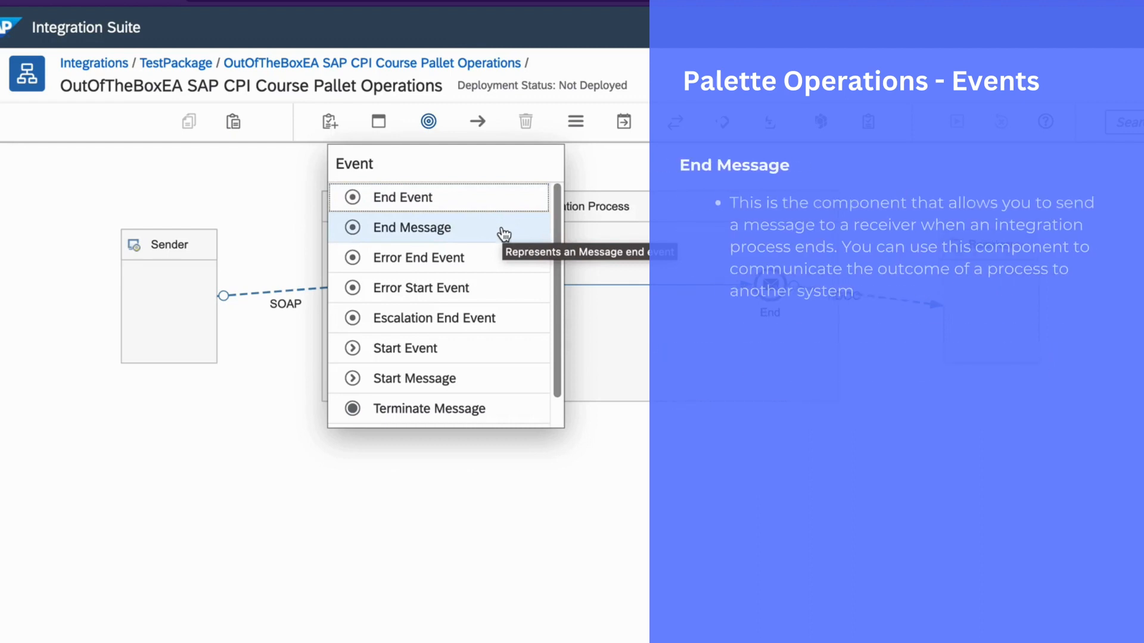
{"action": "mouse_move", "coordinate": [502, 272]}
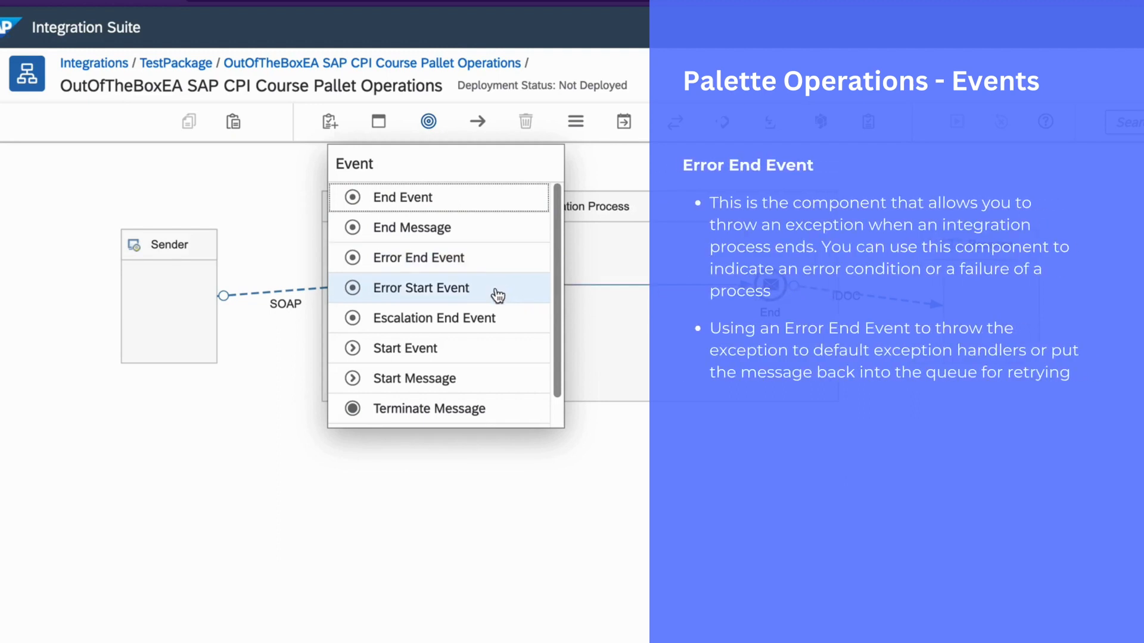
{"action": "mouse_move", "coordinate": [496, 293]}
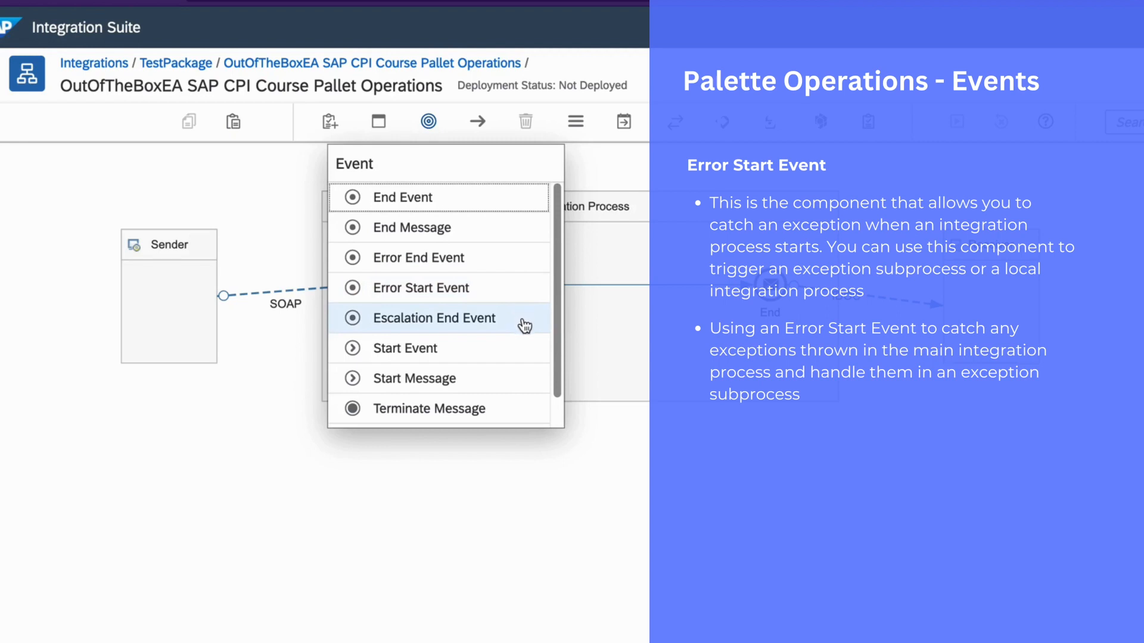
{"action": "mouse_move", "coordinate": [436, 318]}
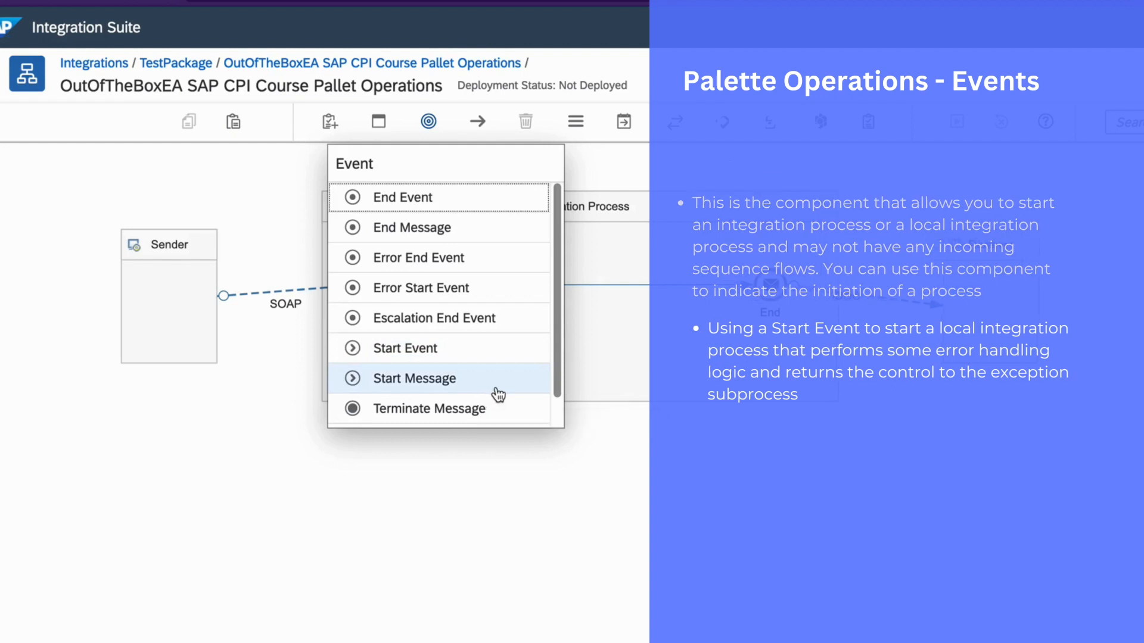
{"action": "scroll", "scroll_direction": "down", "scroll_amount": 3}
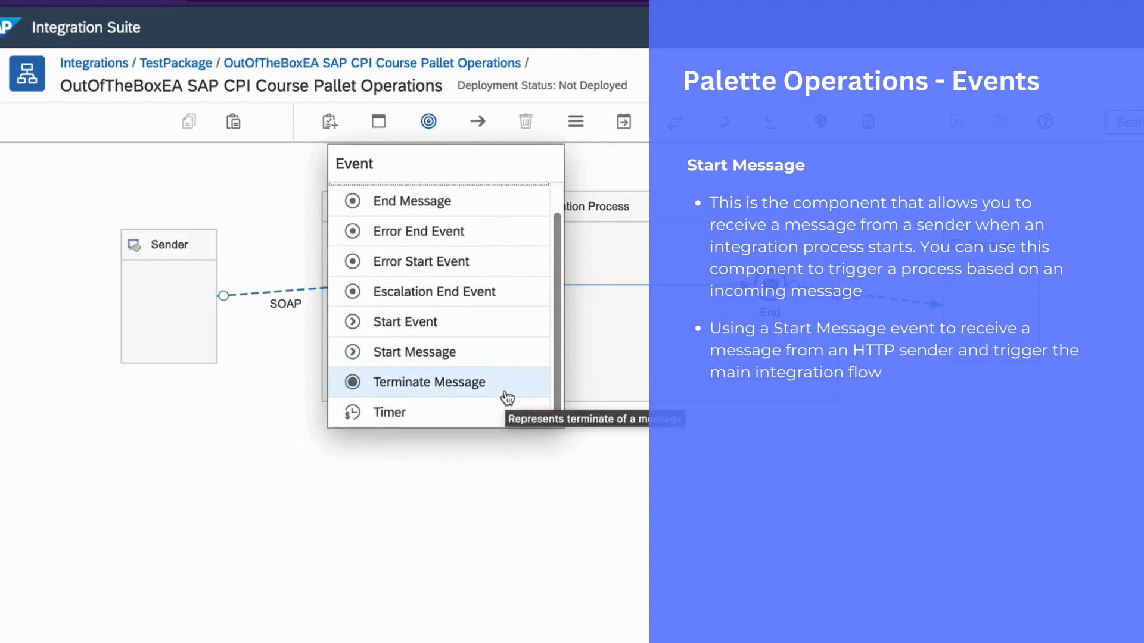
{"action": "mouse_move", "coordinate": [429, 382]}
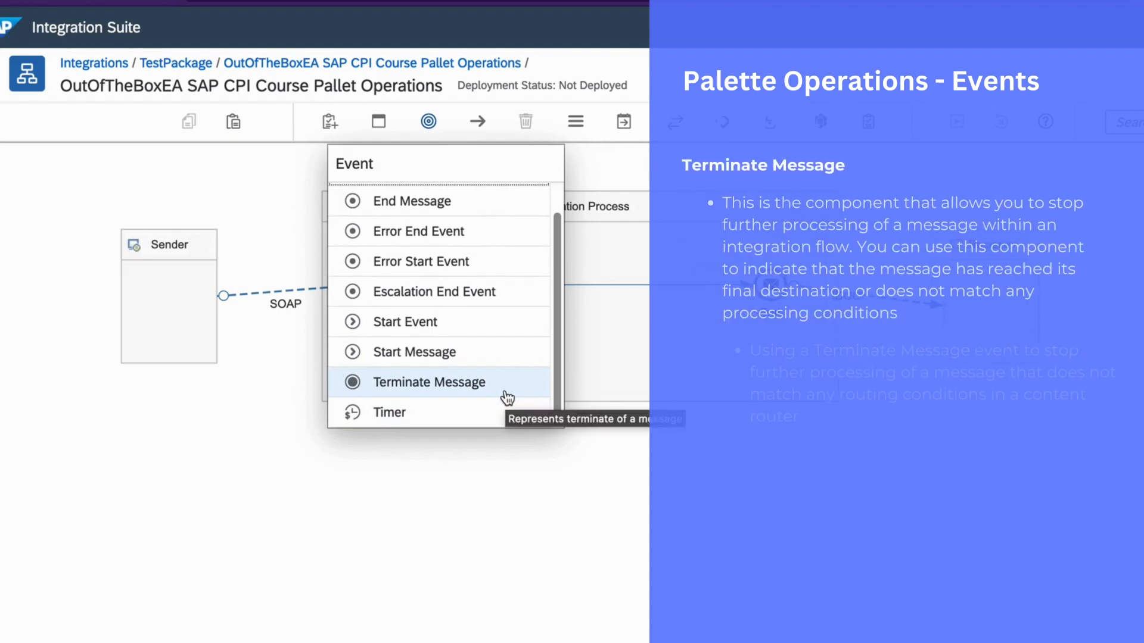